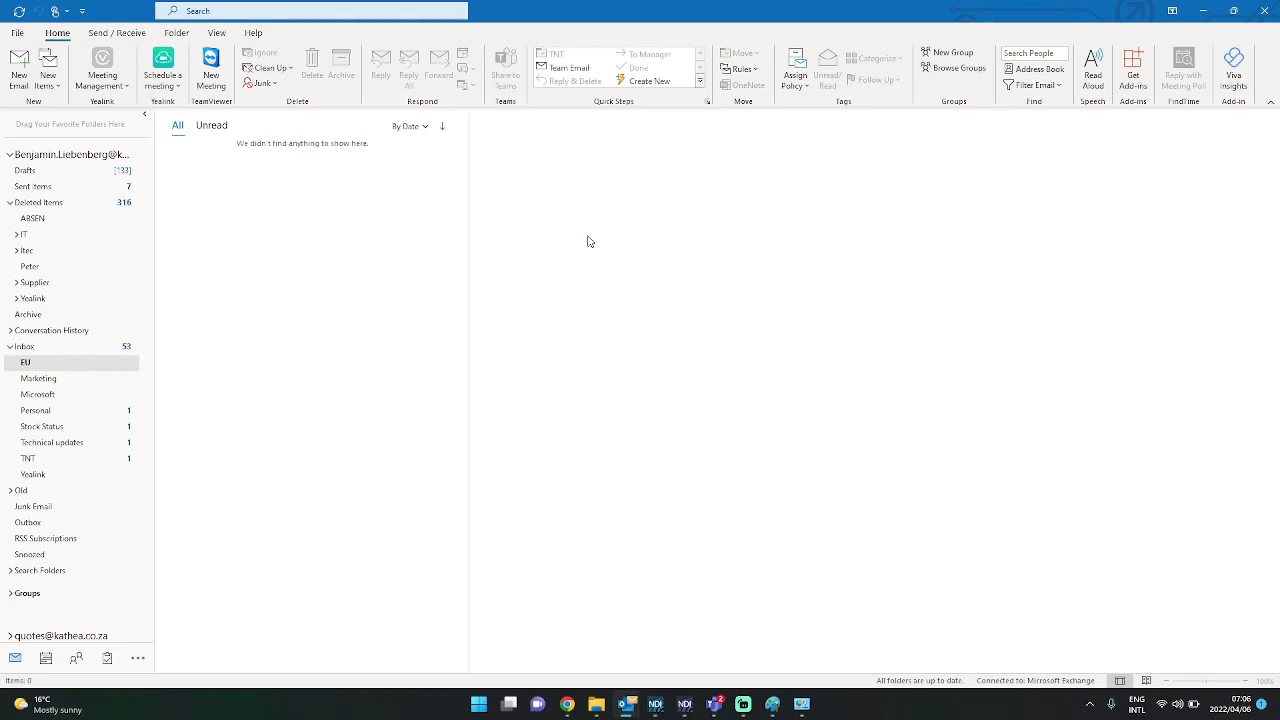
mouse_move(195, 144)
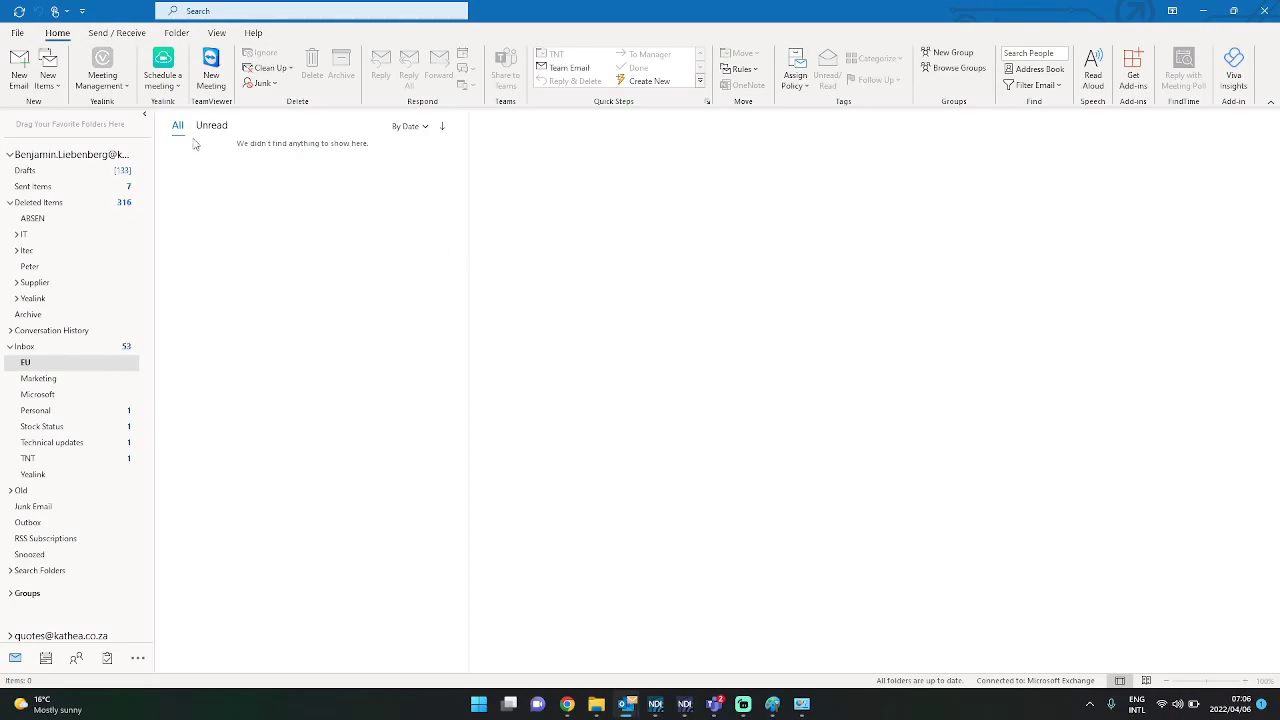
Start a new calendar appointment and title it 'Meeting 1(Teams)'.
left_click(48, 70)
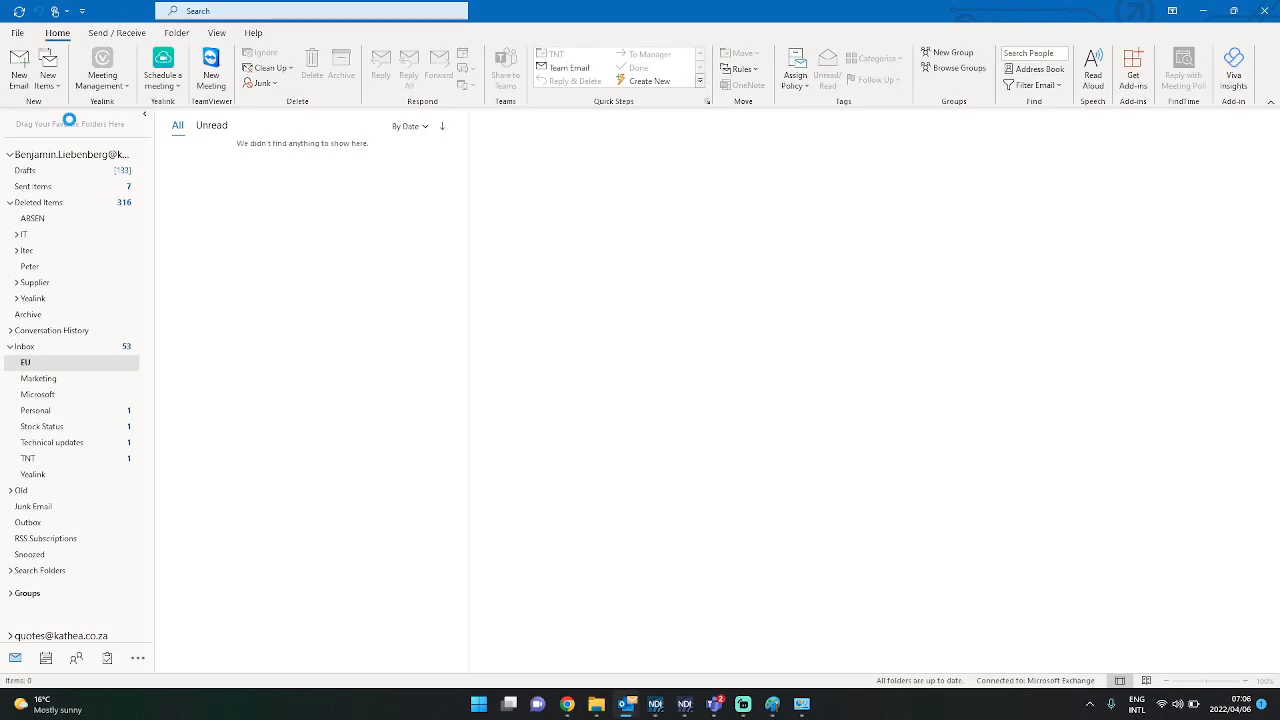
mouse_move(72, 124)
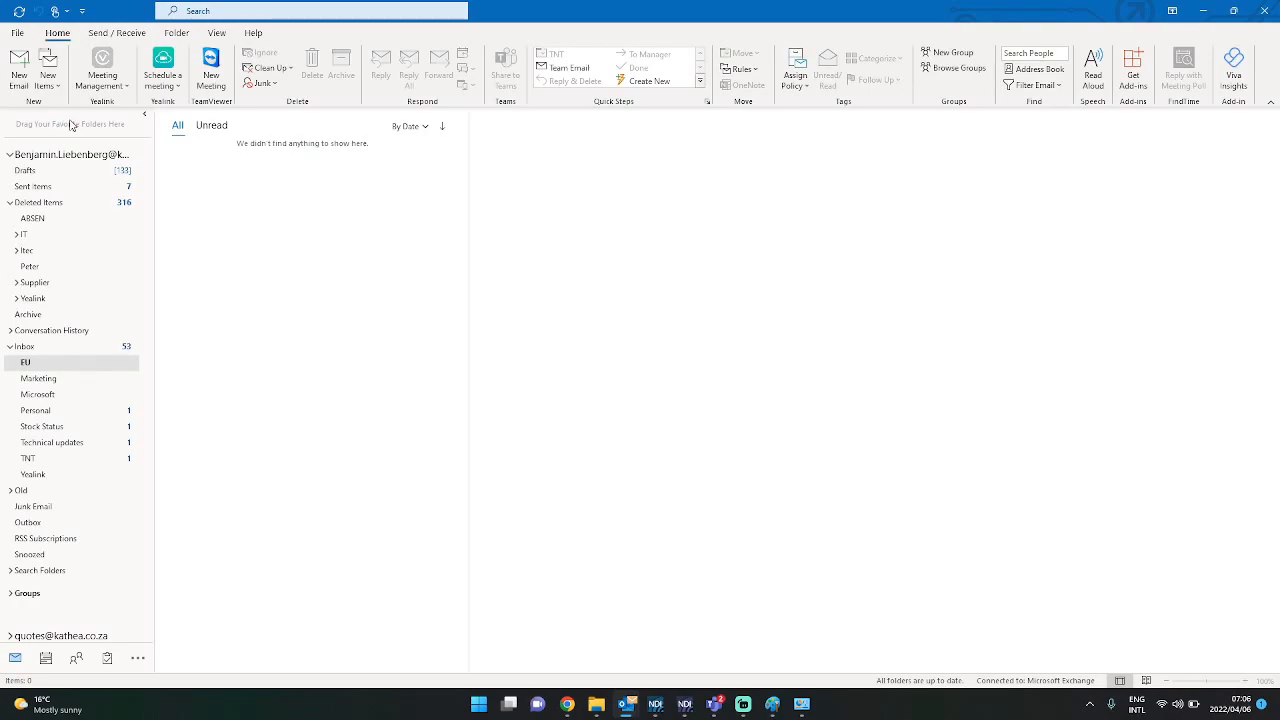
left_click(210, 68)
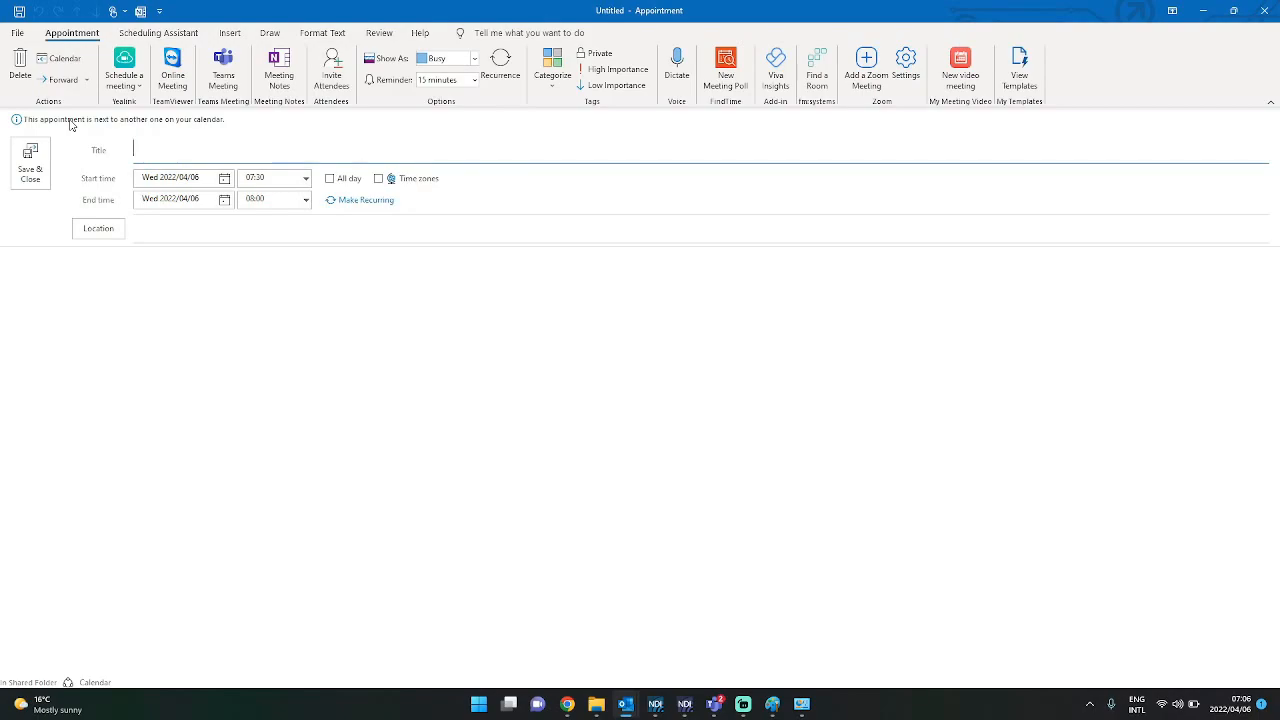
mouse_move(330, 282)
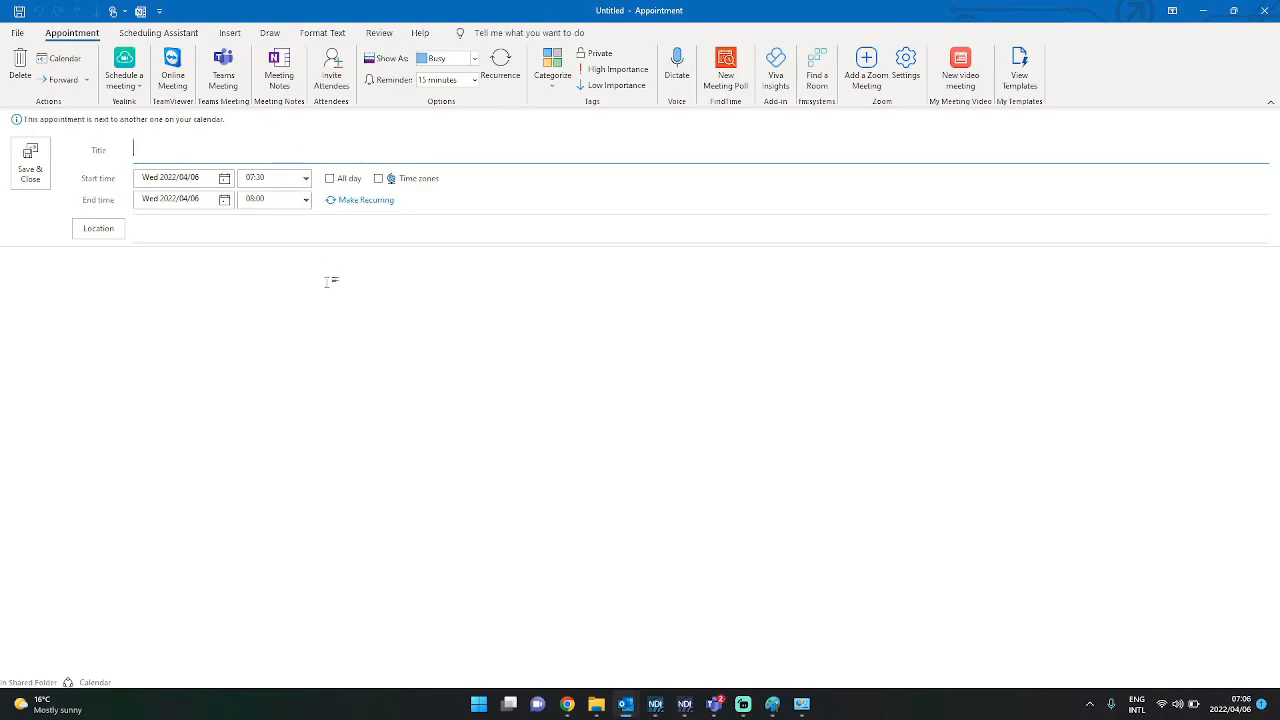
mouse_move(322, 343)
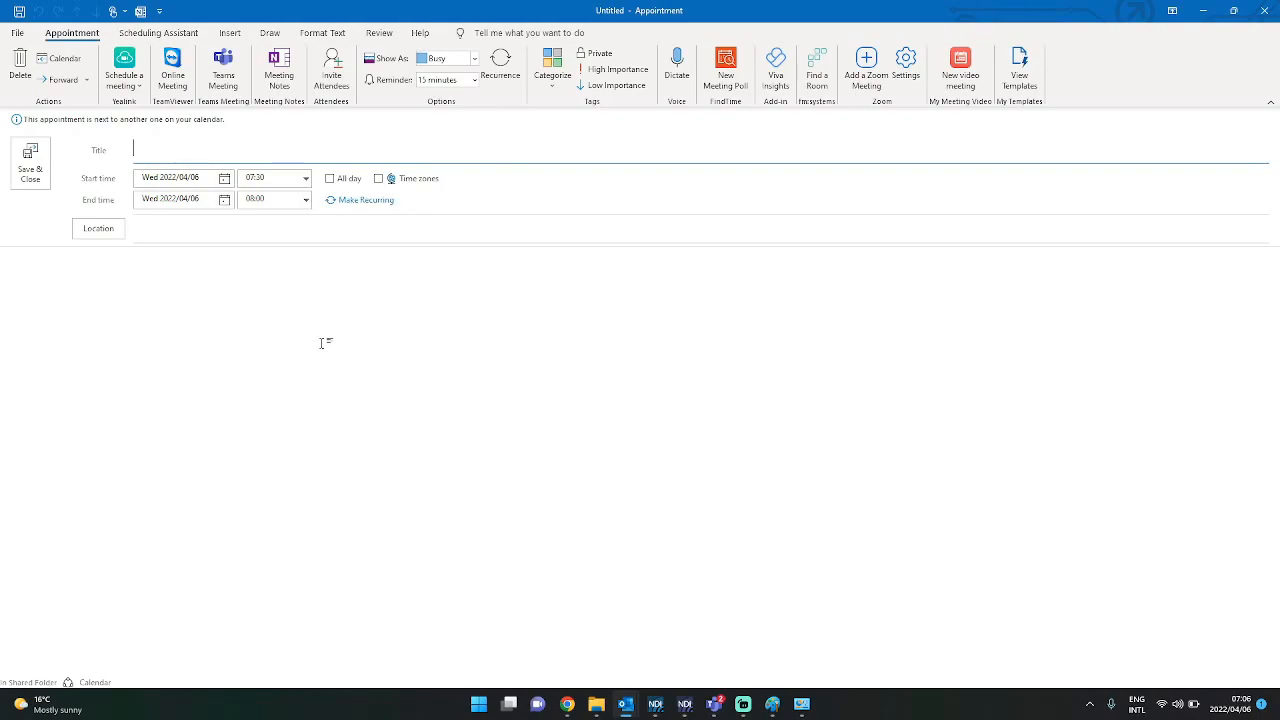
type("Meeting 1")
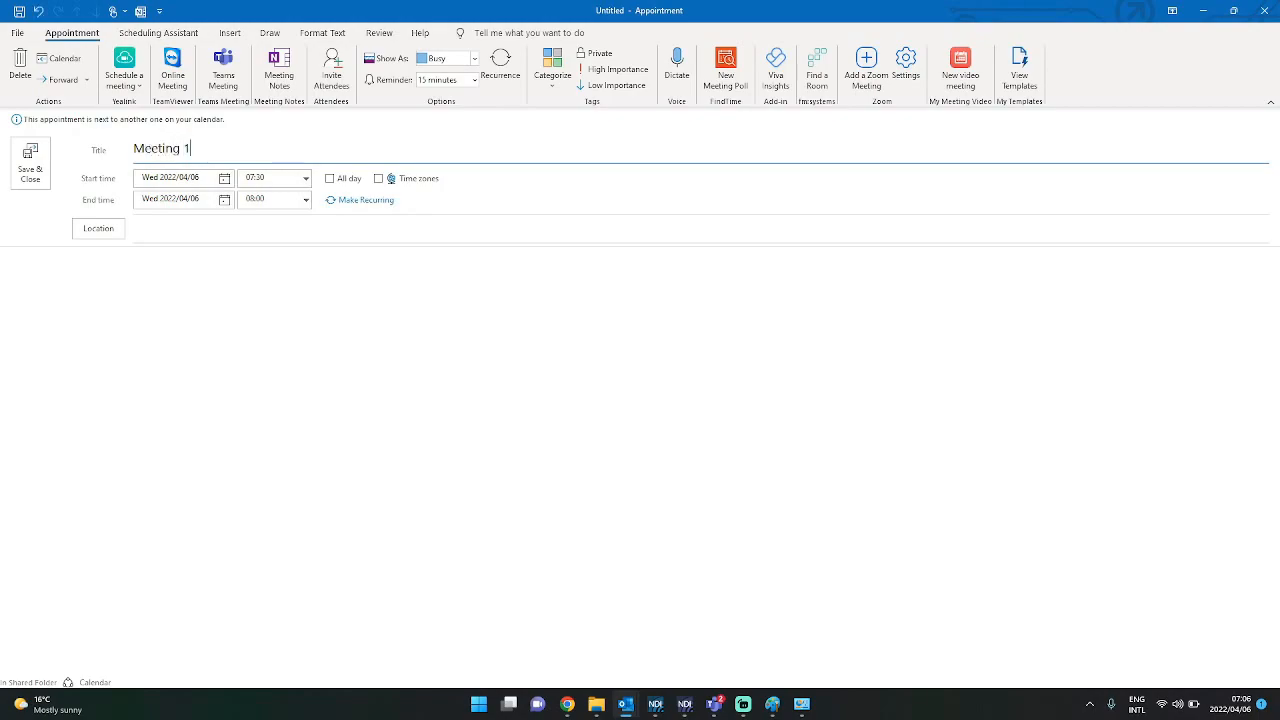
type("(Tea")
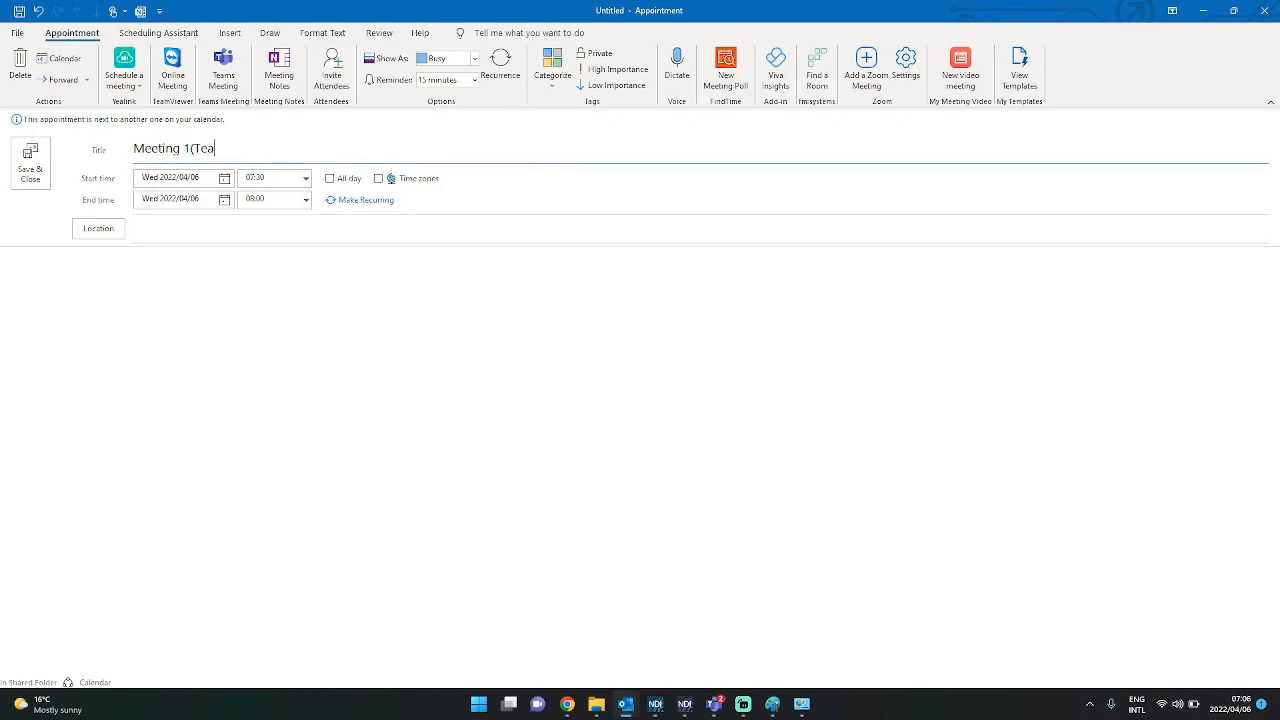
type("ms)")
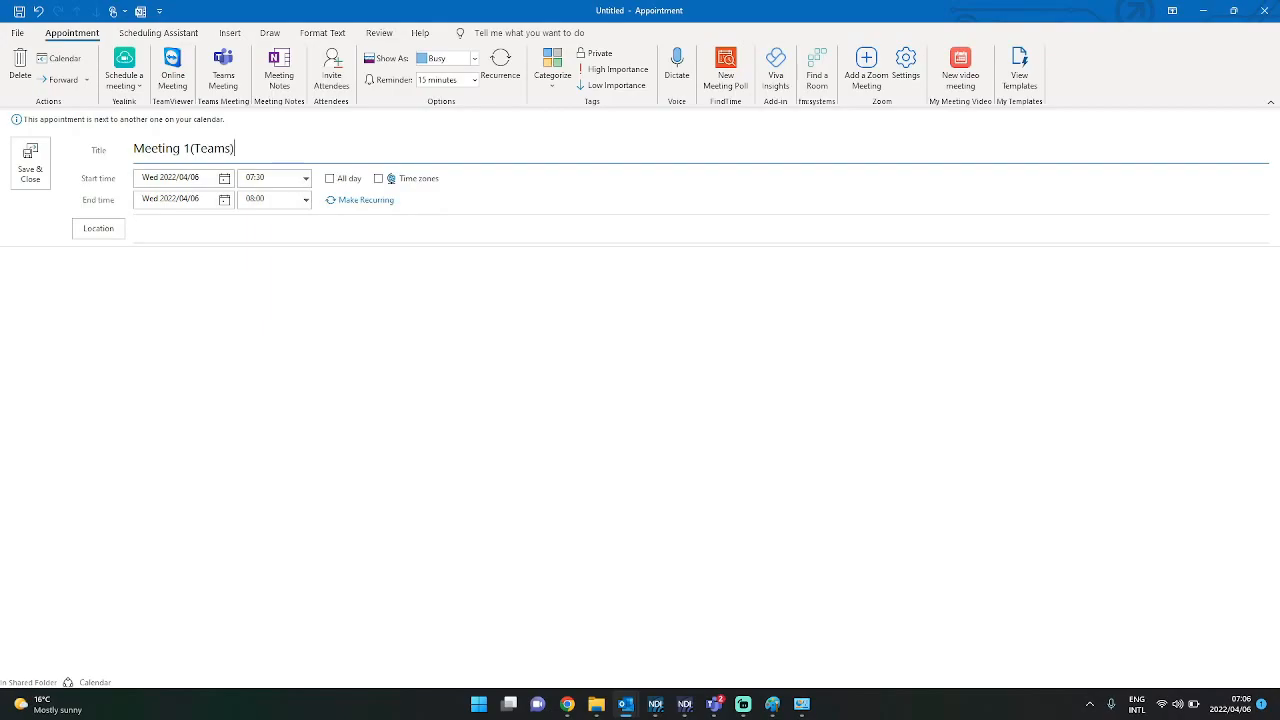
mouse_move(45, 215)
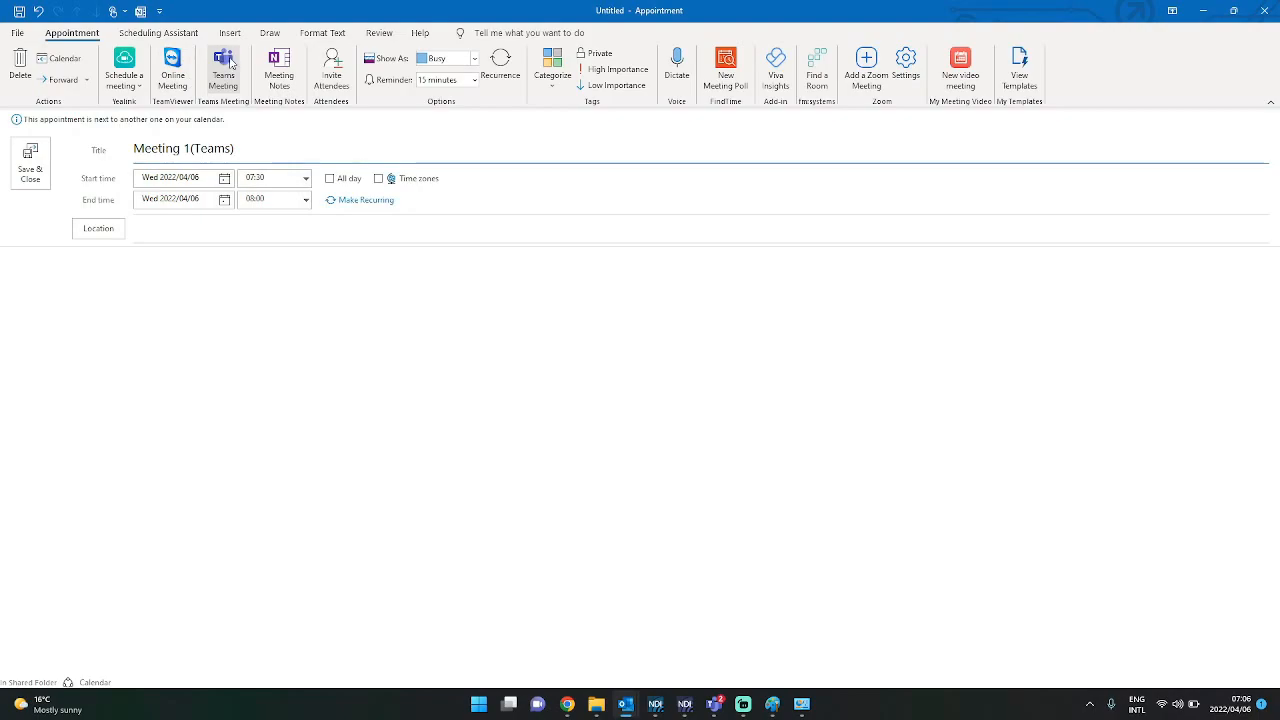
Make it a Teams meeting and add Happening Hub as a required attendee.
left_click(223, 68)
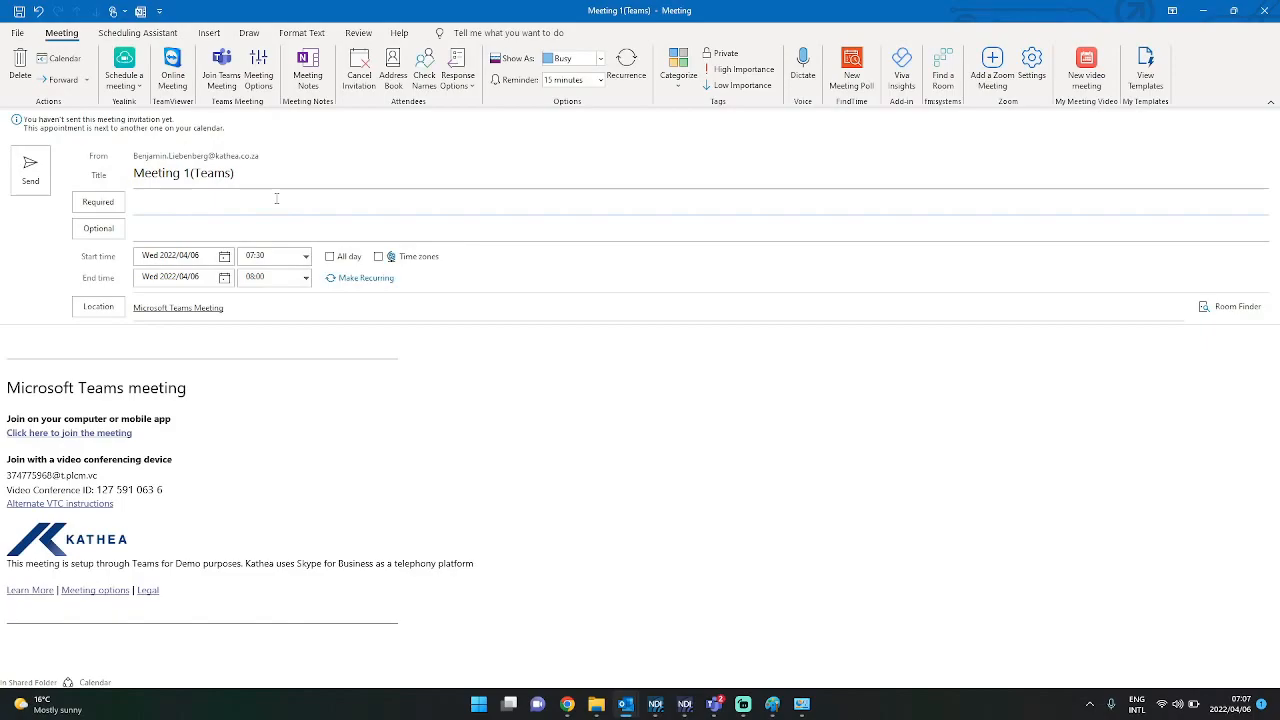
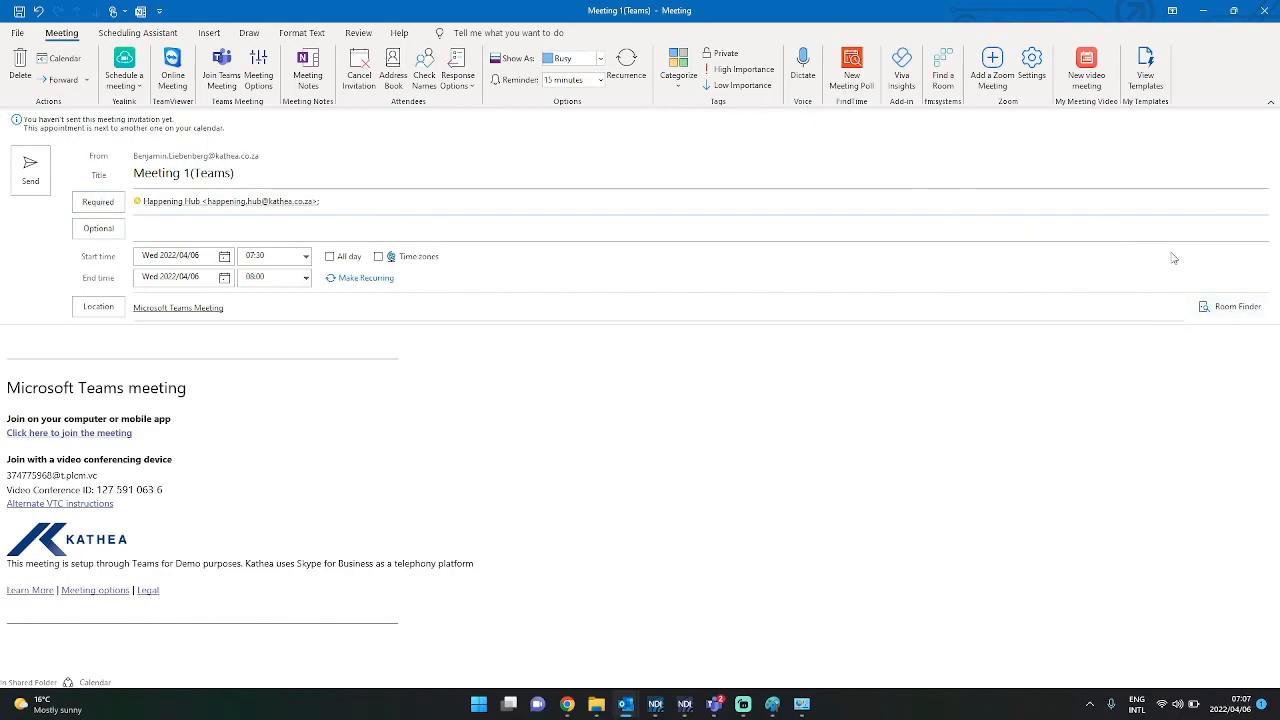
mouse_move(1231, 306)
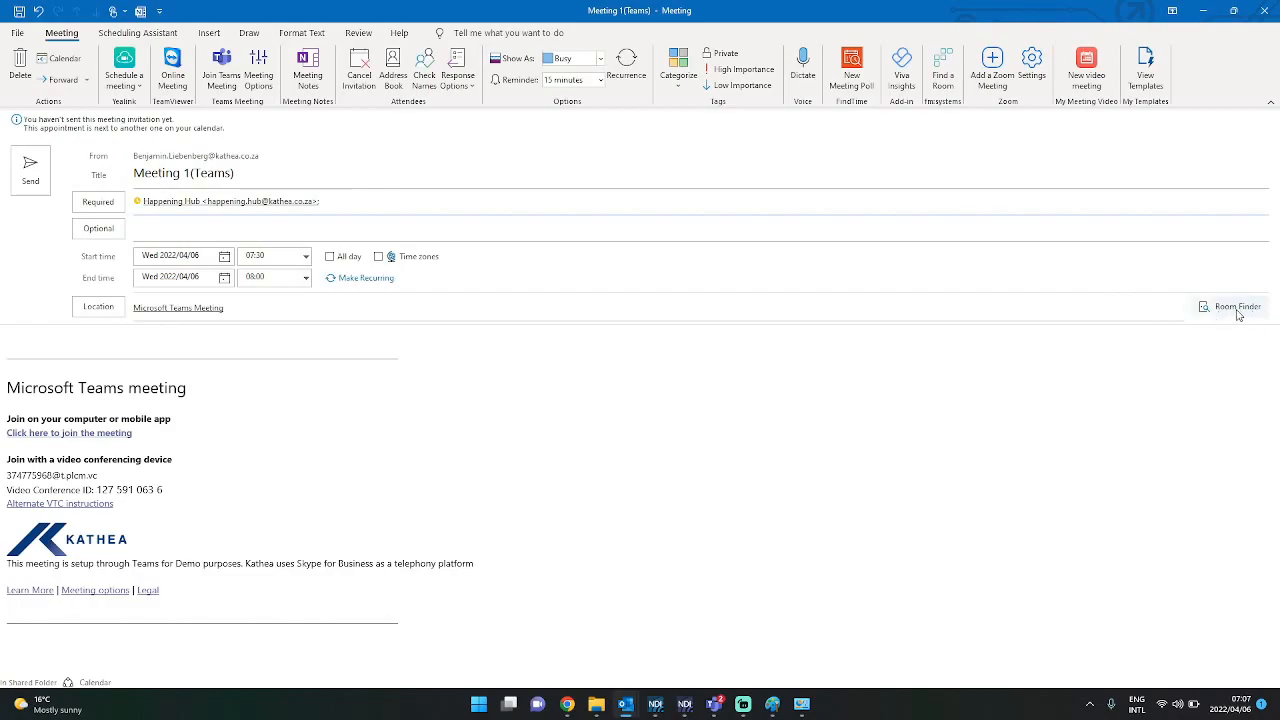
mouse_move(1234, 316)
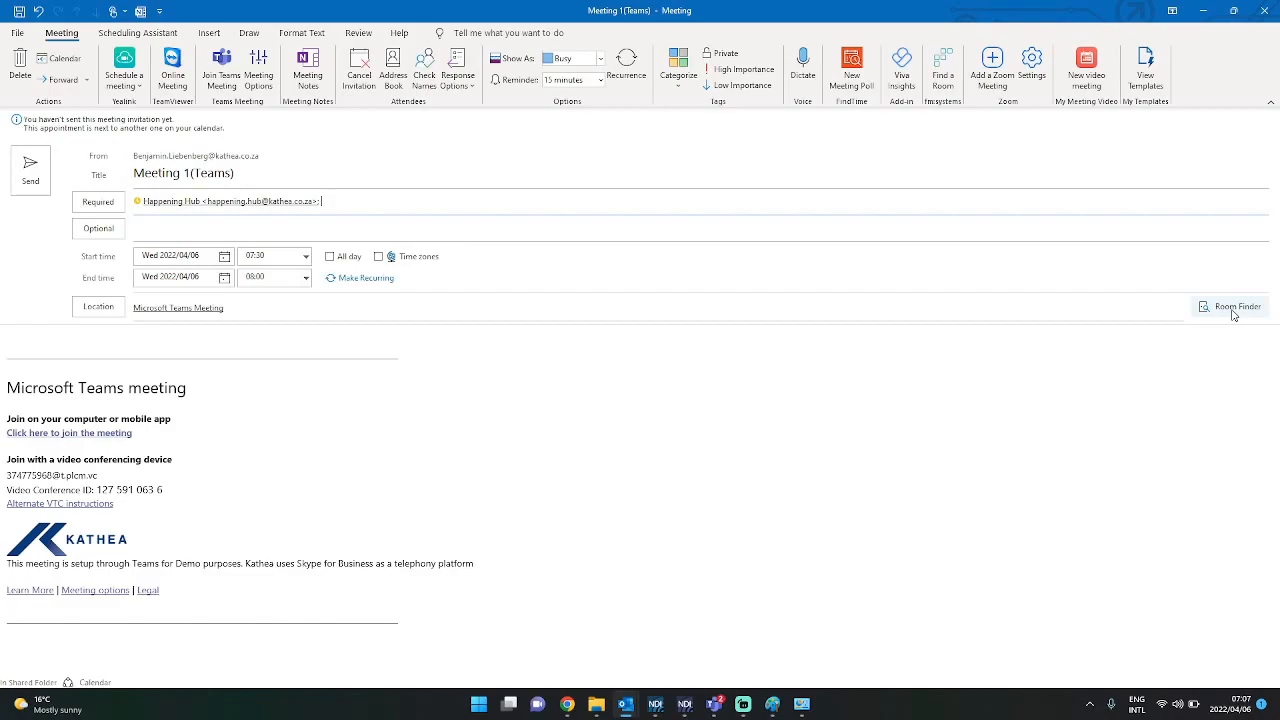
mouse_move(782, 265)
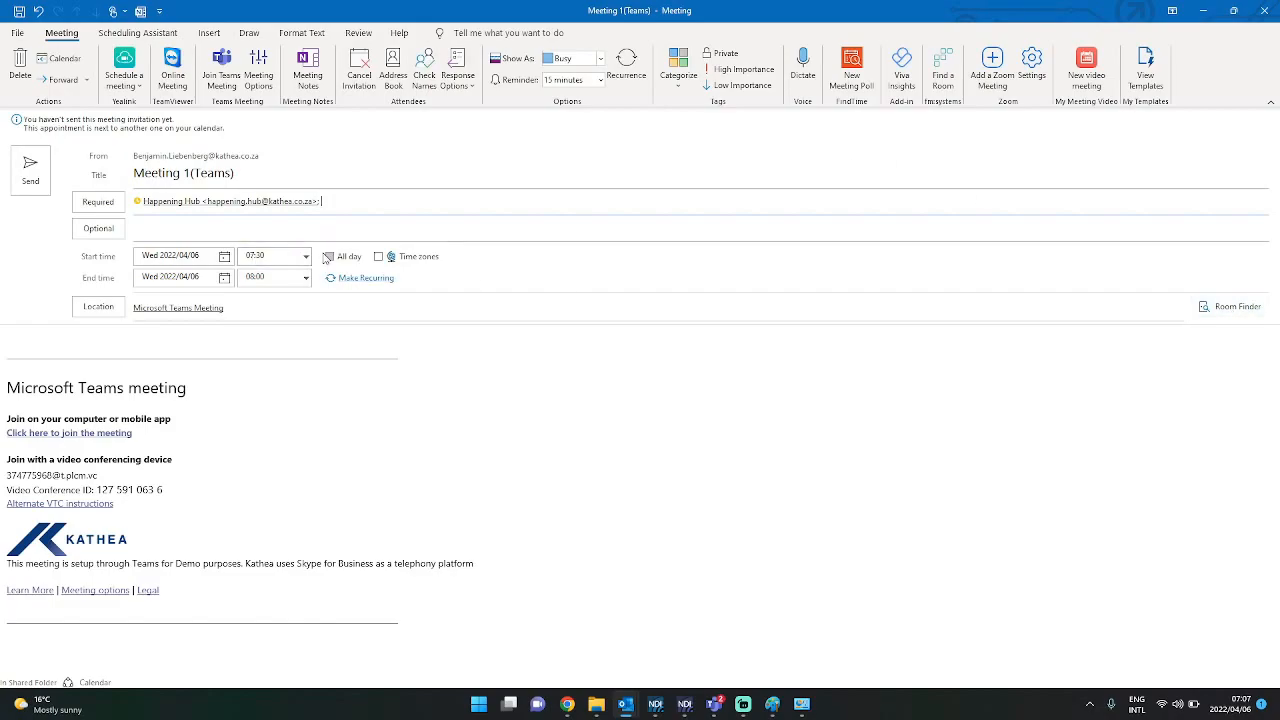
Move the start time to 07:00 and send the Meeting 1(Teams) invitation.
left_click(305, 256)
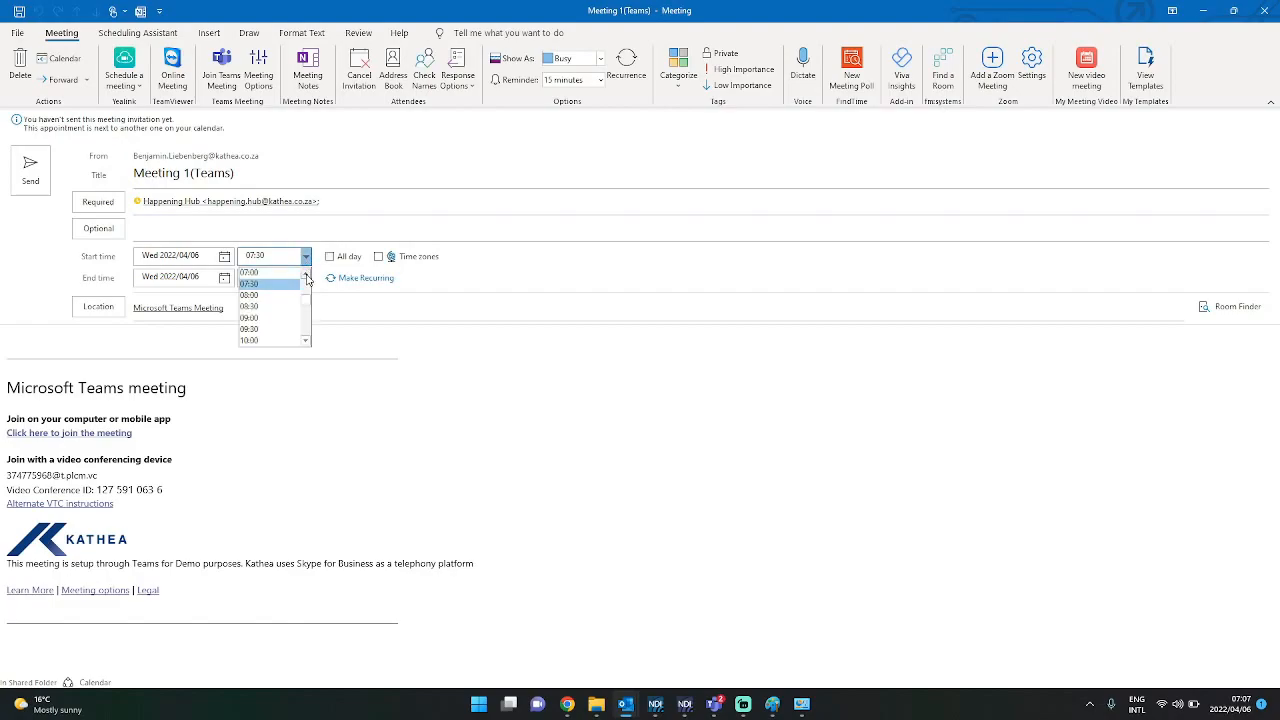
left_click(249, 272)
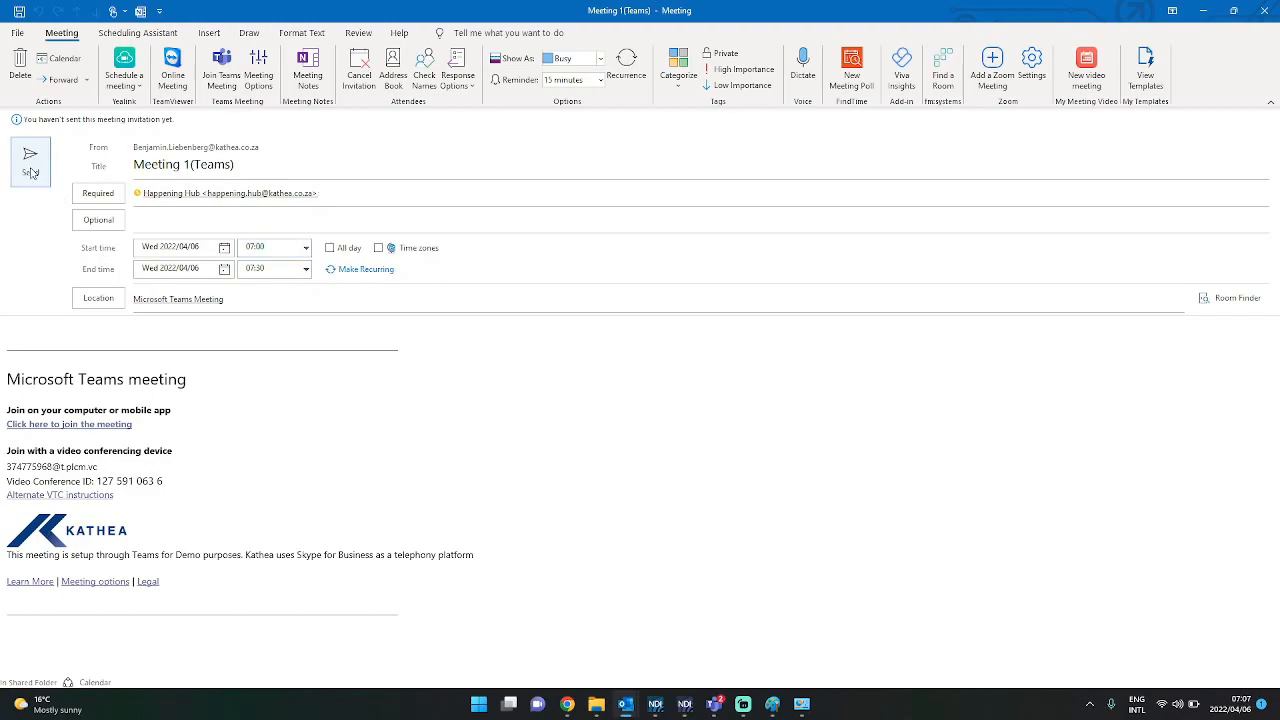
left_click(137, 33)
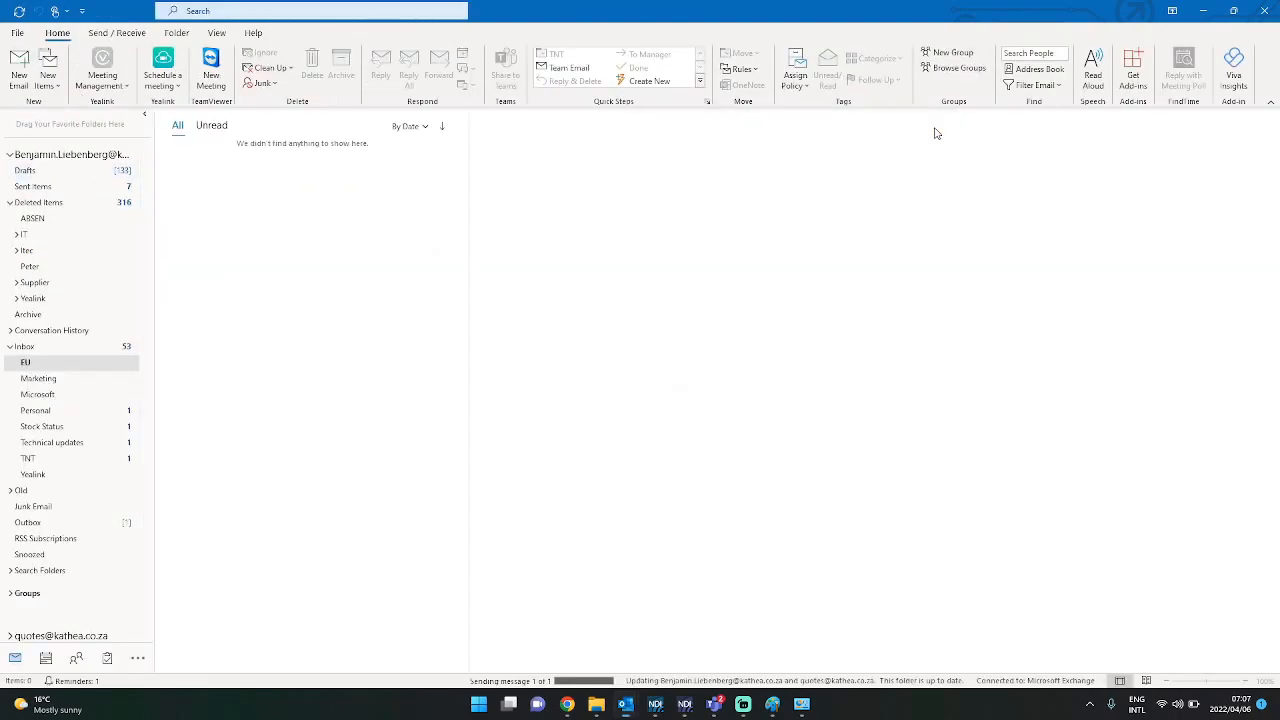
Start a second appointment and title it 'Meeting 2(Zoom)'.
left_click(47, 69)
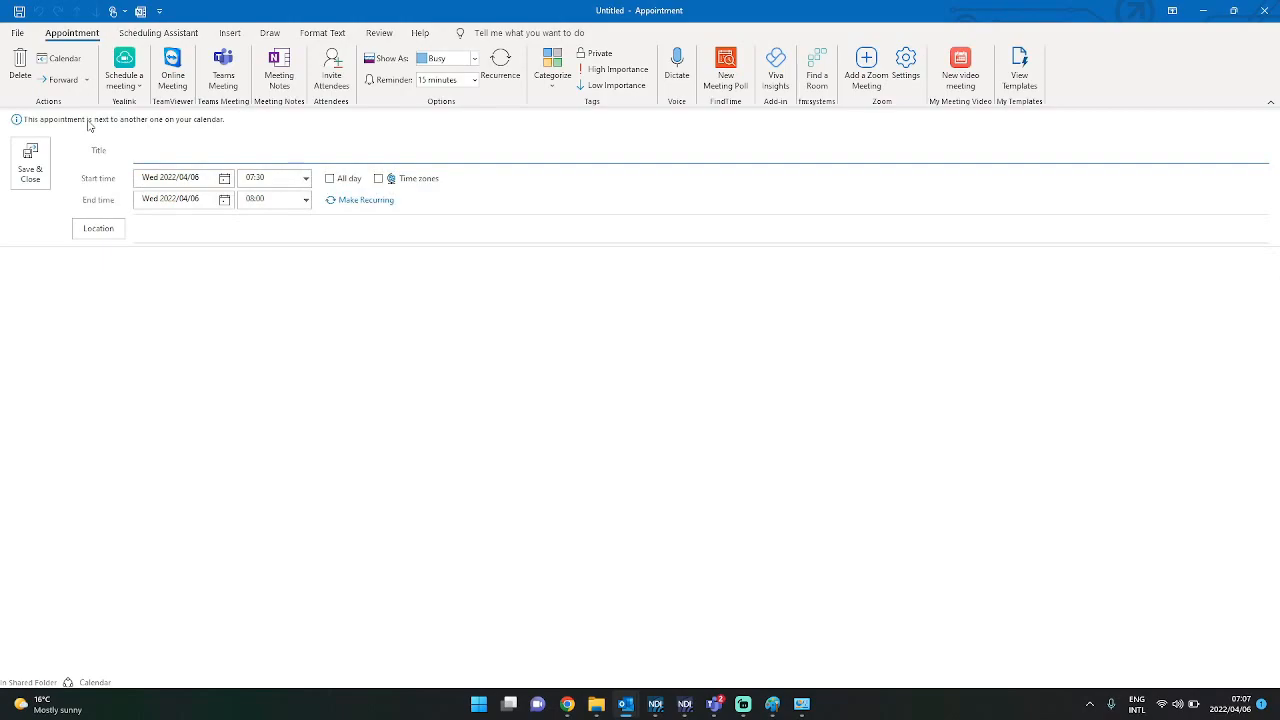
mouse_move(172, 141)
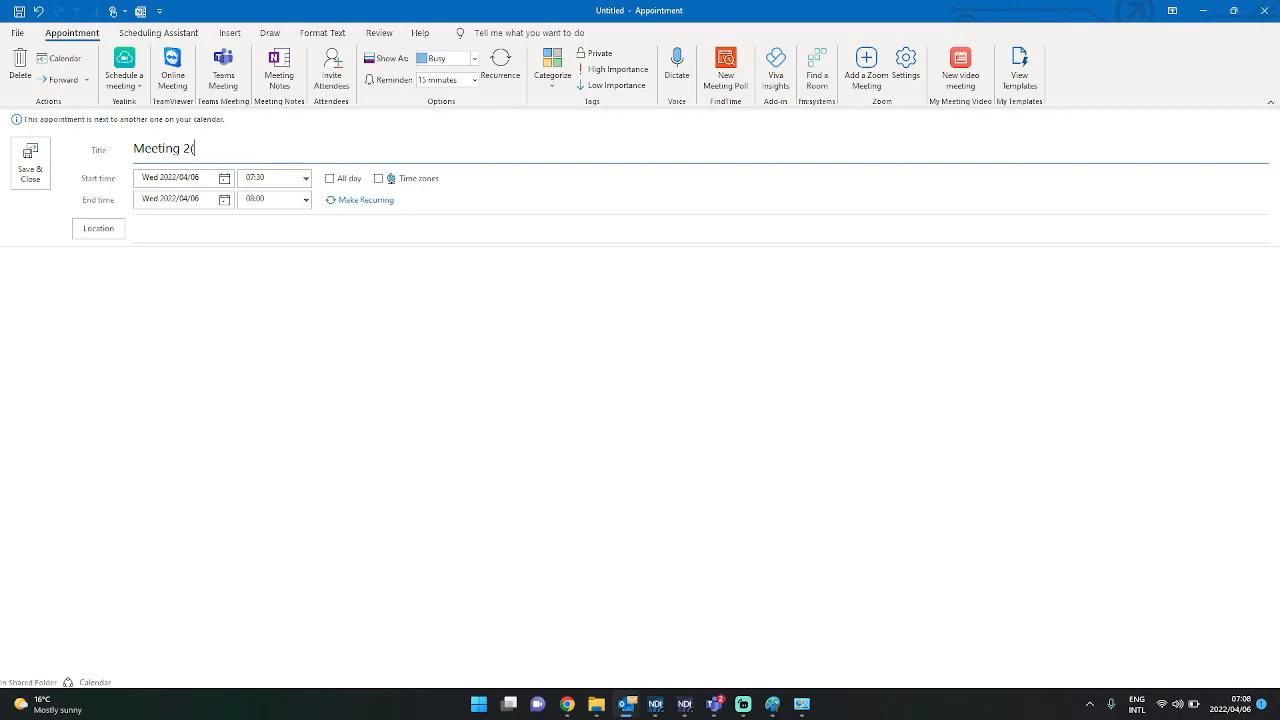
type("(Zoom)")
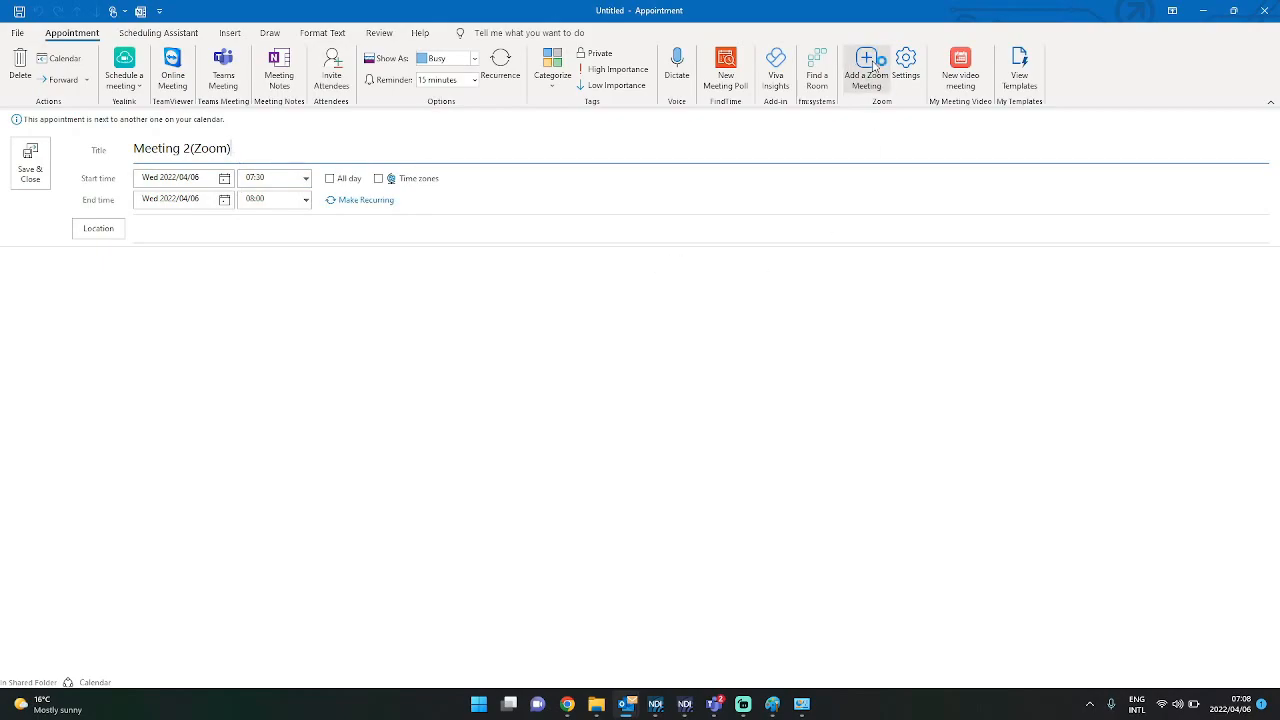
Add Zoom join and dial-in details and begin inviting Happening Hub.
left_click(866, 68)
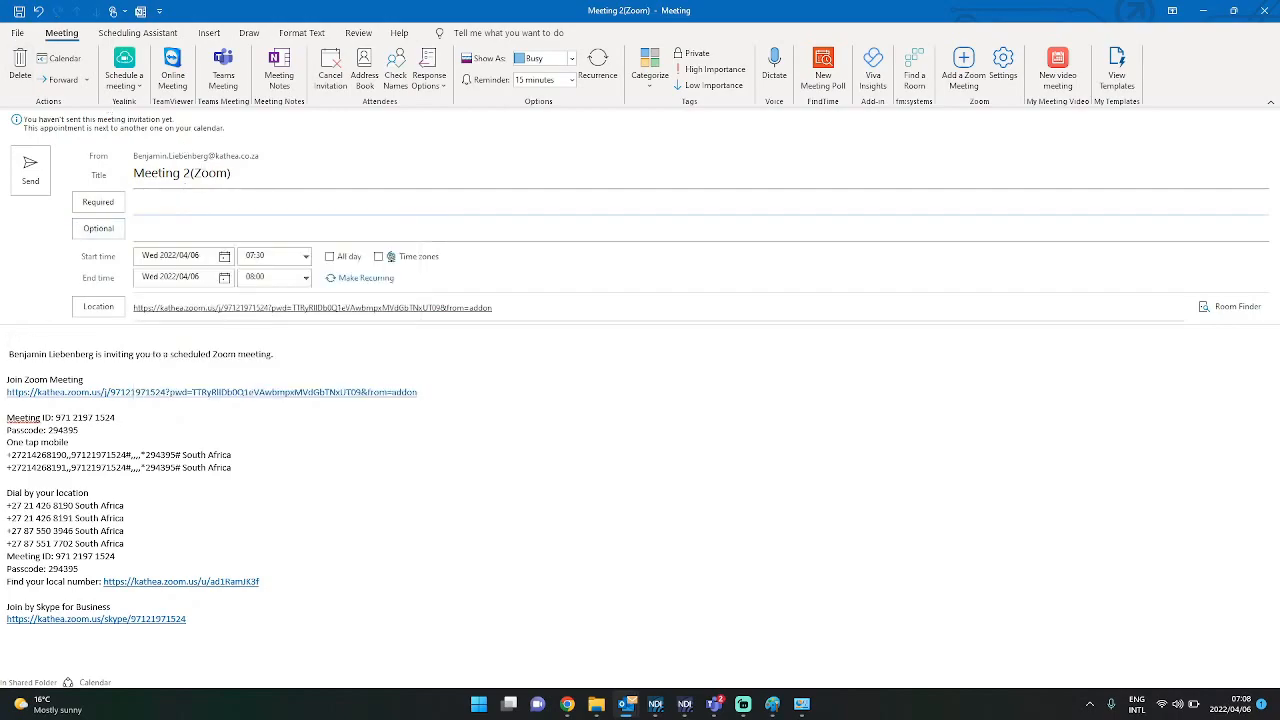
type("happe")
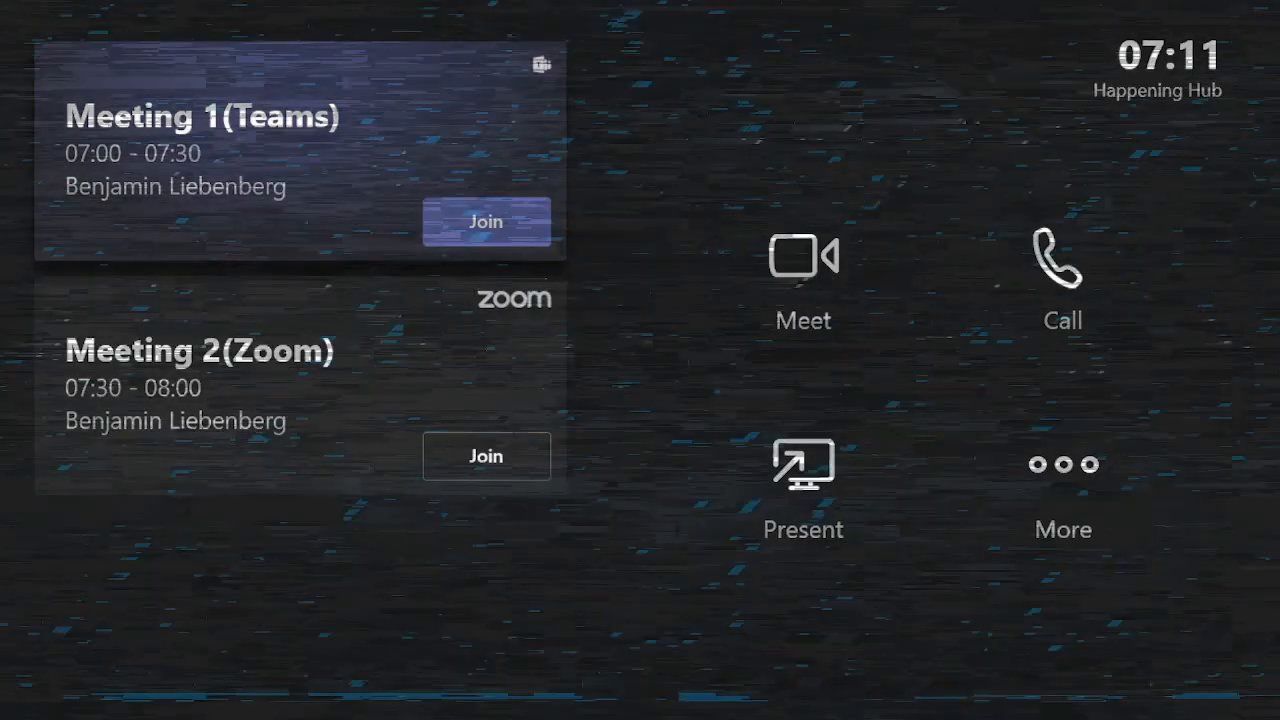
Join Meeting 1(Teams) from the Happening Hub room controller.
left_click(486, 221)
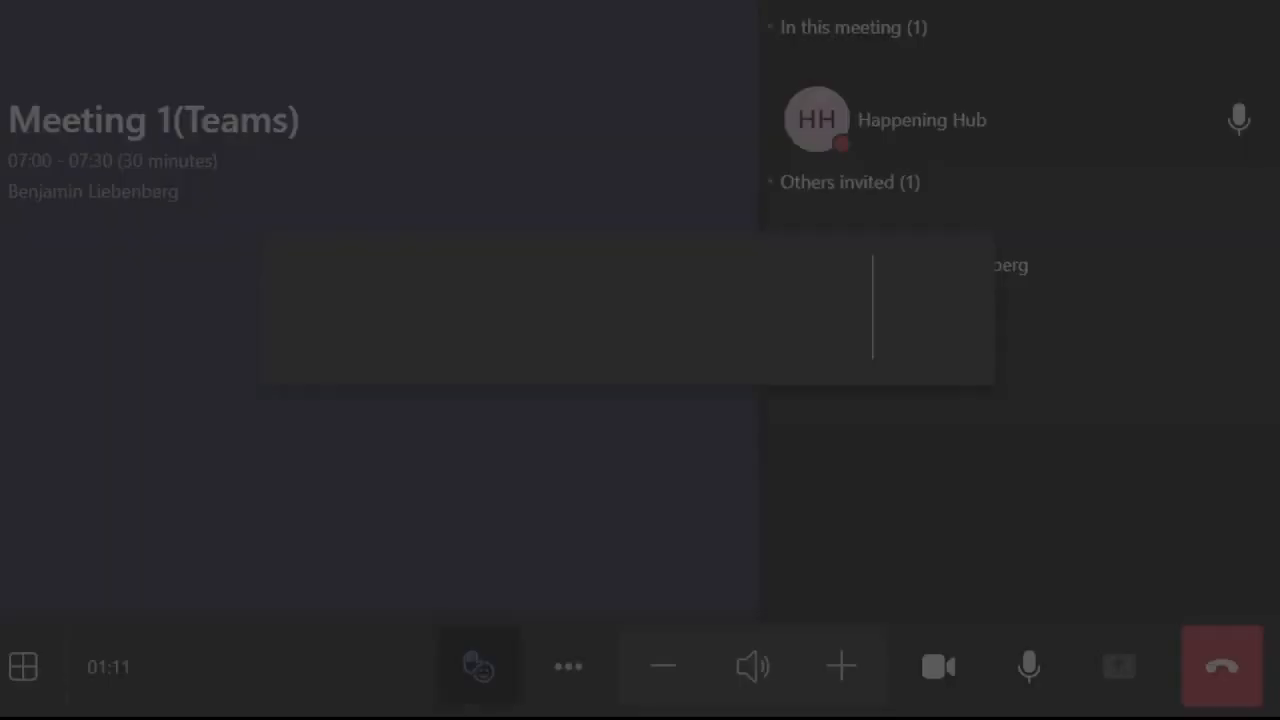
left_click(479, 666)
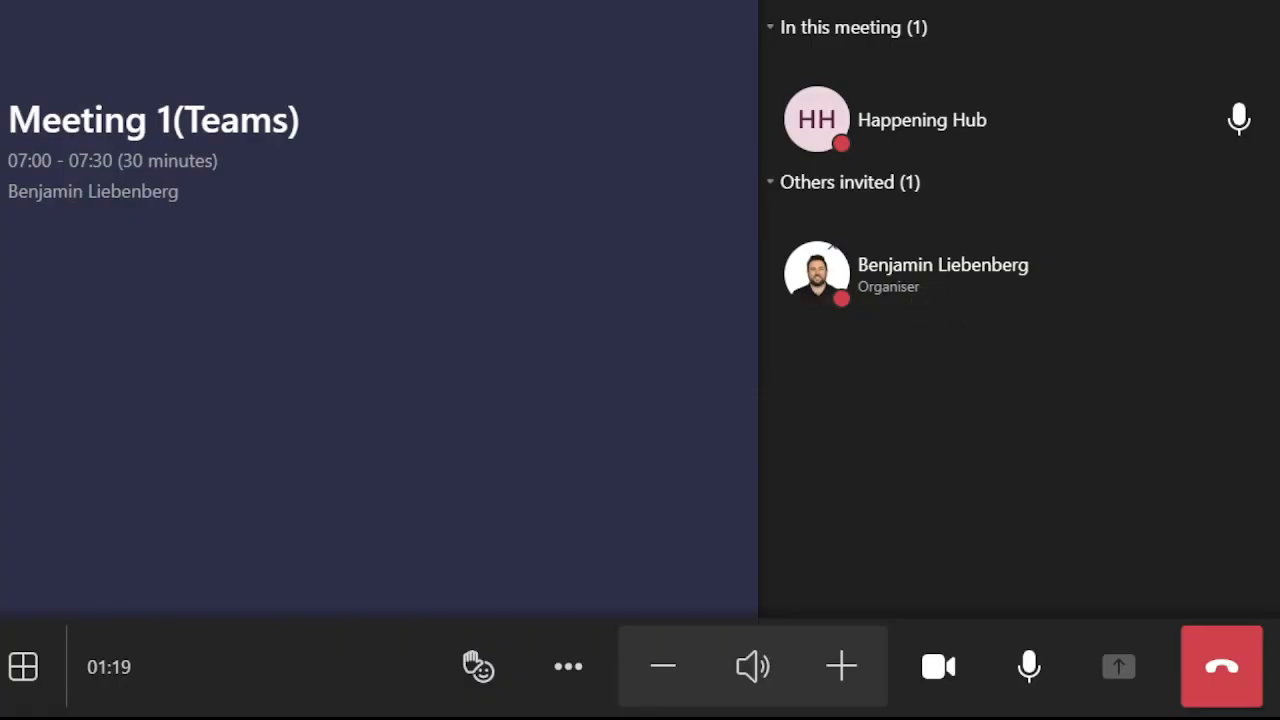
left_click(478, 666)
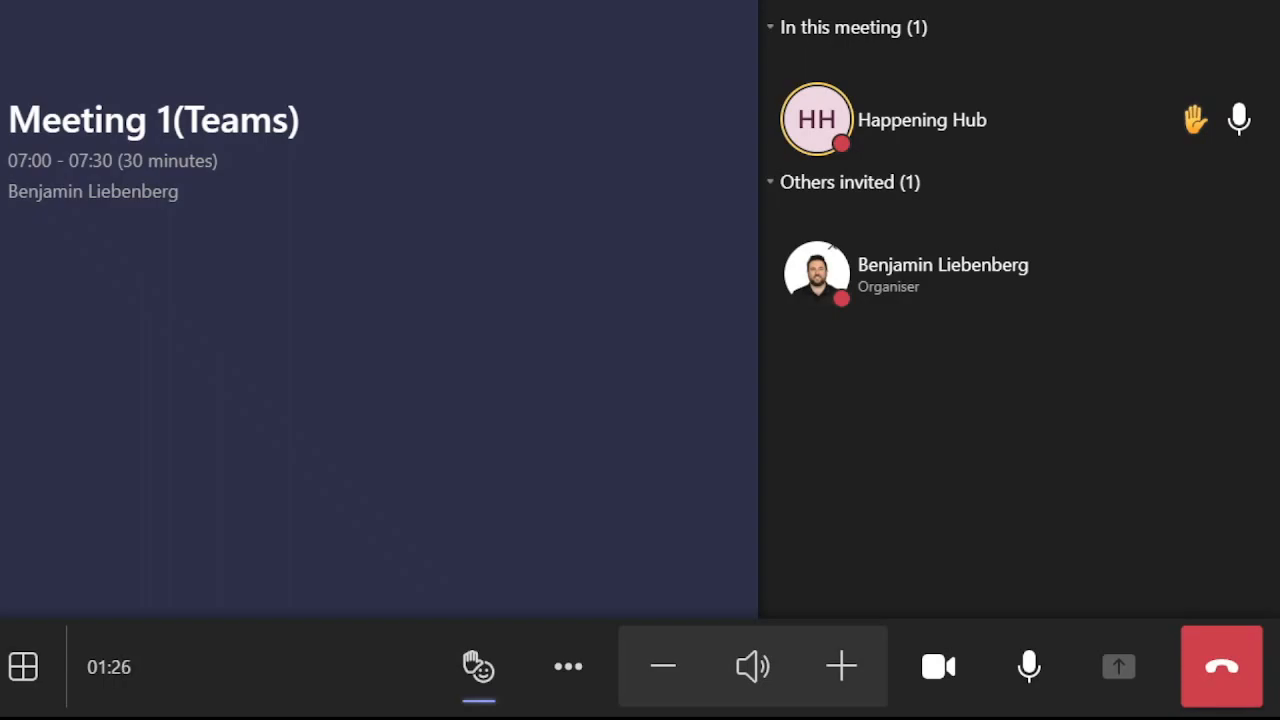
left_click(478, 666)
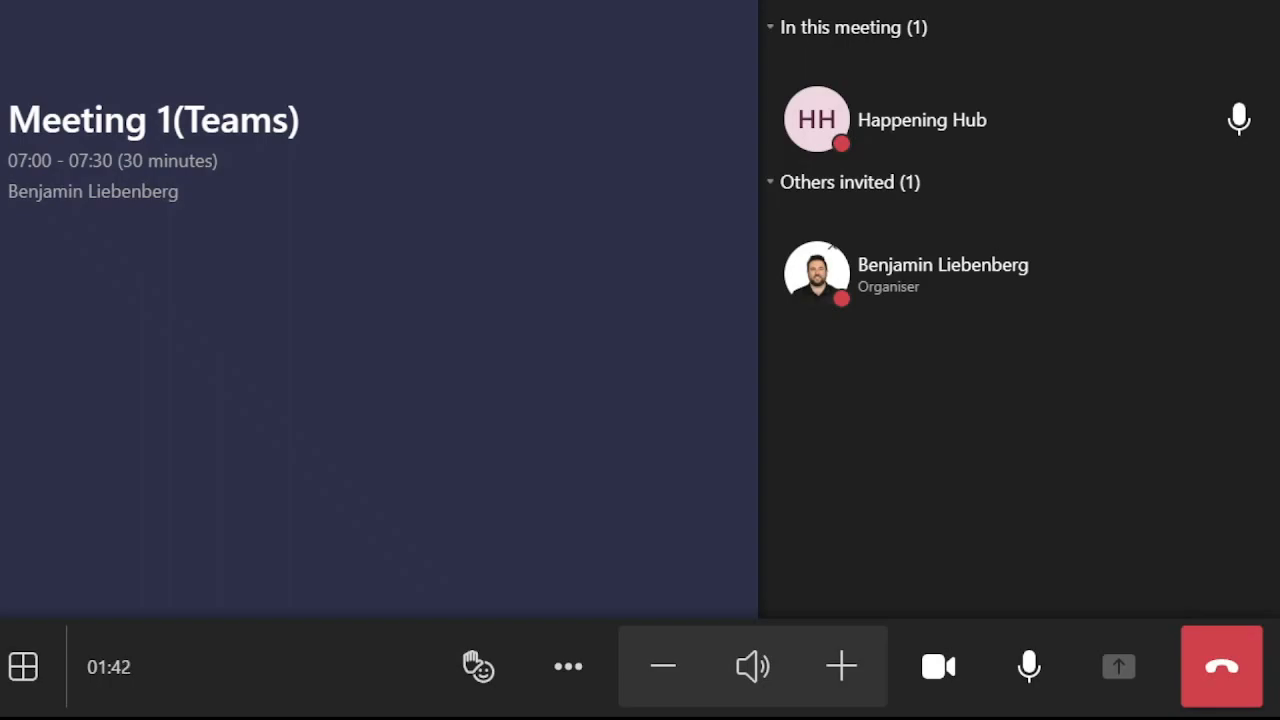
left_click(567, 666)
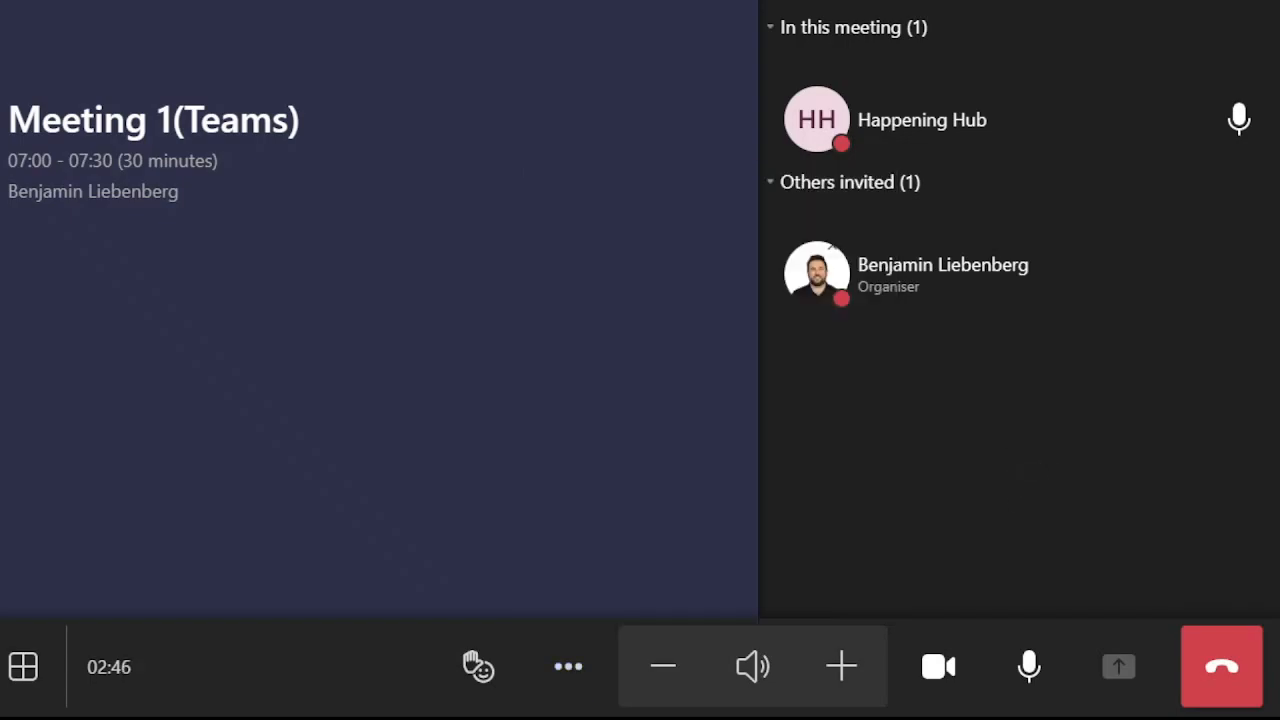
Adjust the room speaker volume, toggle the camera off and on, and mute the microphone.
left_click(841, 666)
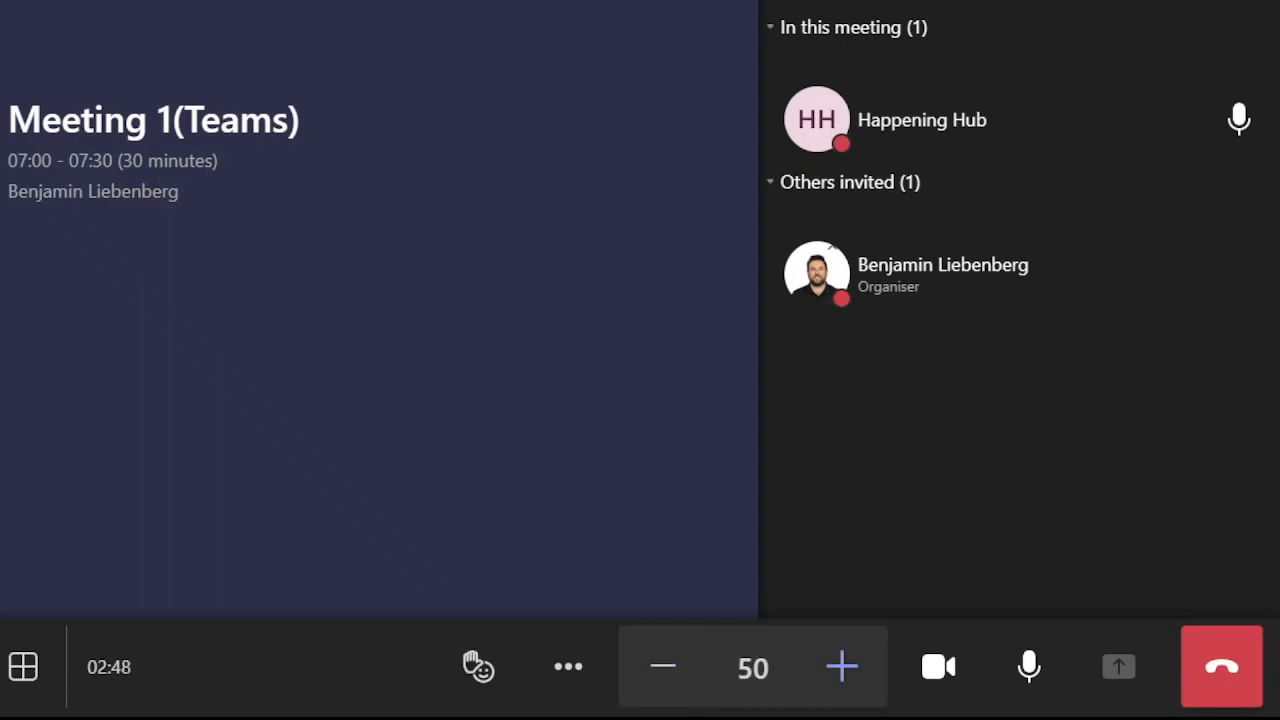
left_click(752, 667)
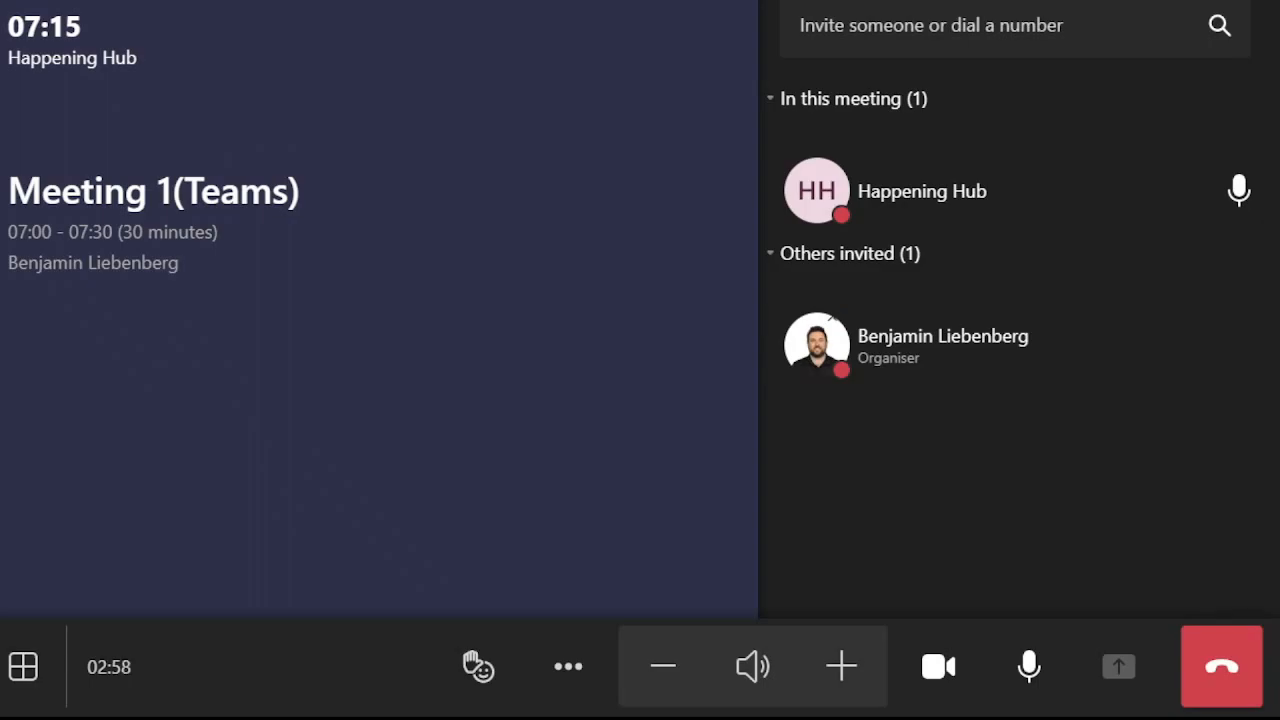
left_click(937, 666)
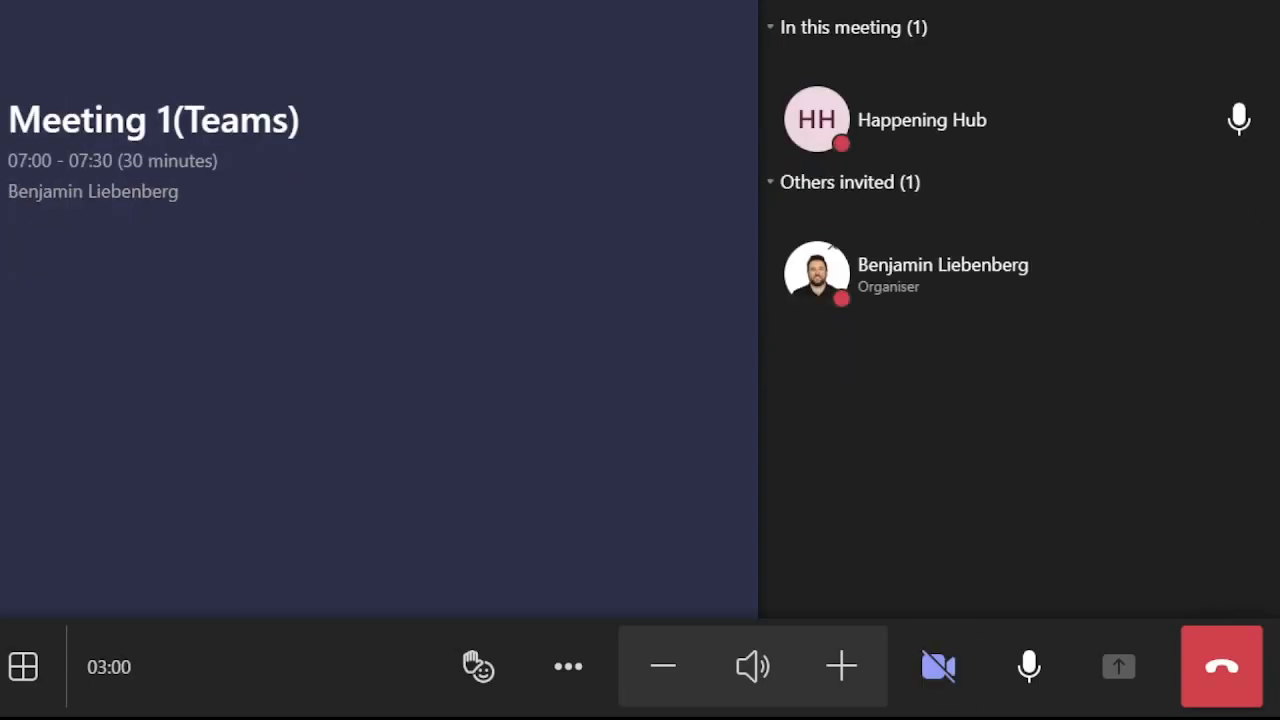
left_click(937, 666)
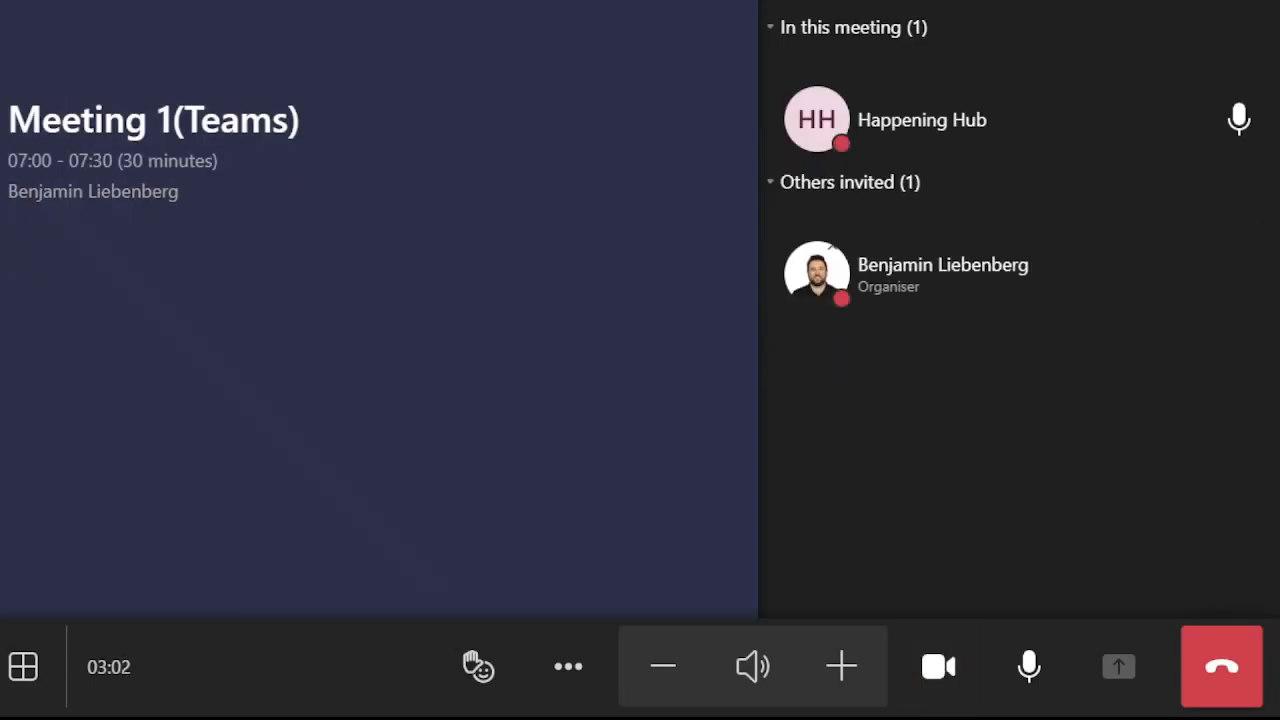
left_click(1028, 666)
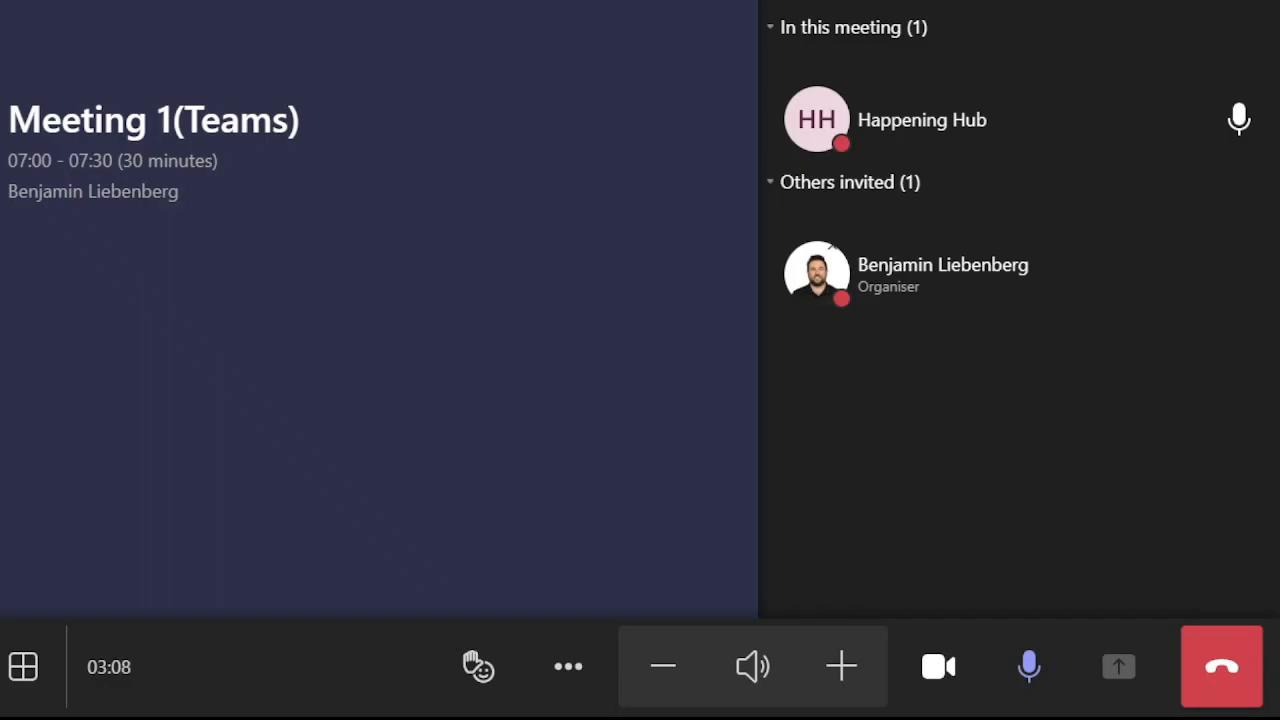
Leave Meeting 1(Teams) and dismiss the call quality survey.
left_click(1221, 666)
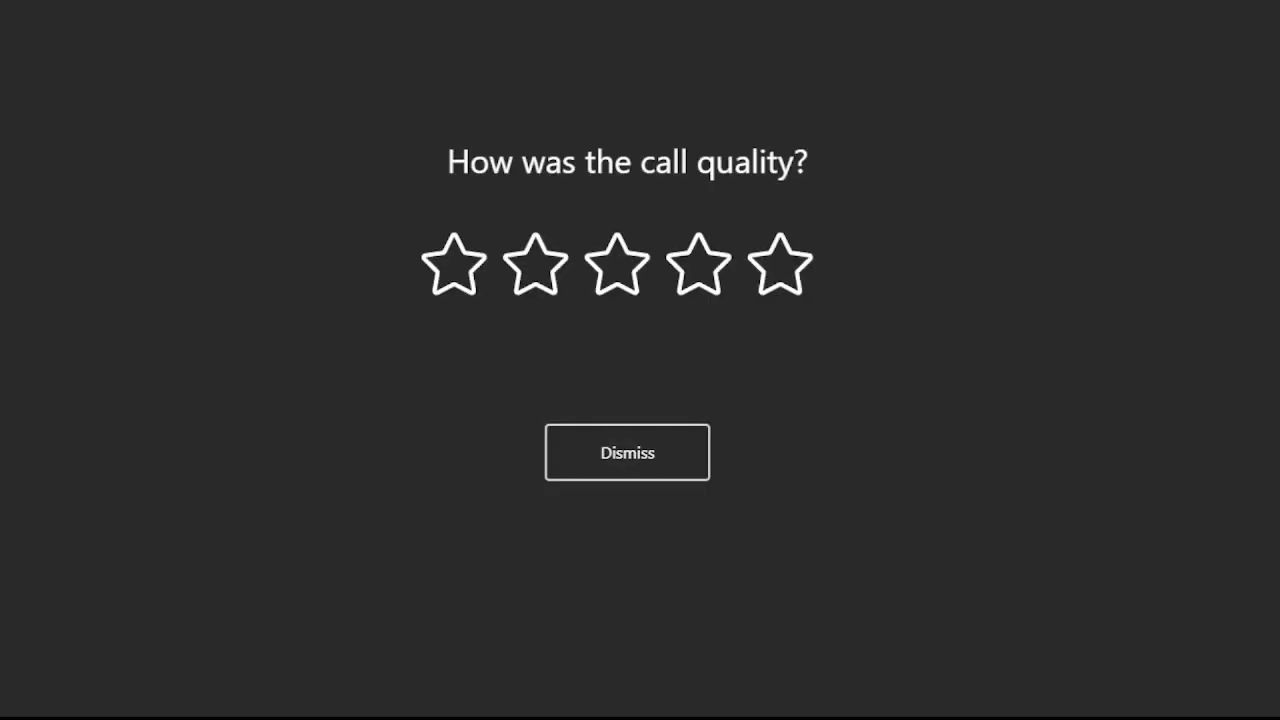
left_click(627, 452)
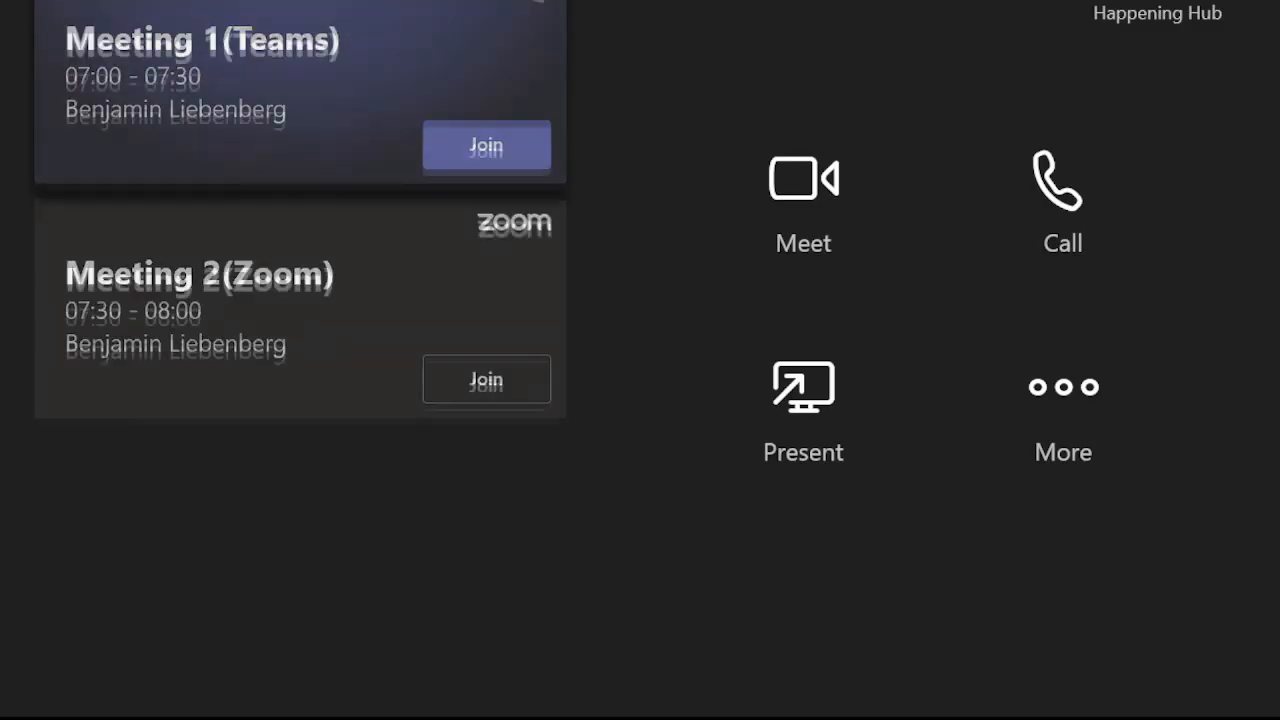